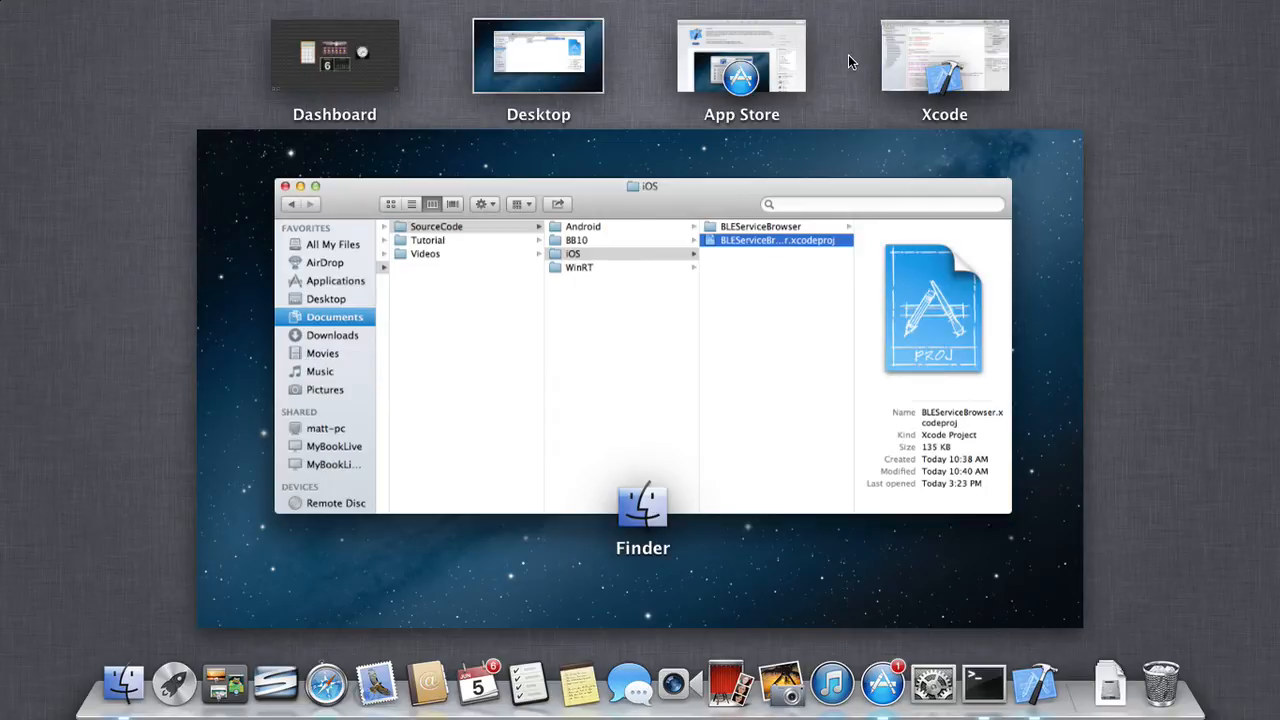
{"action": "mouse_move", "coordinate": [926, 108]}
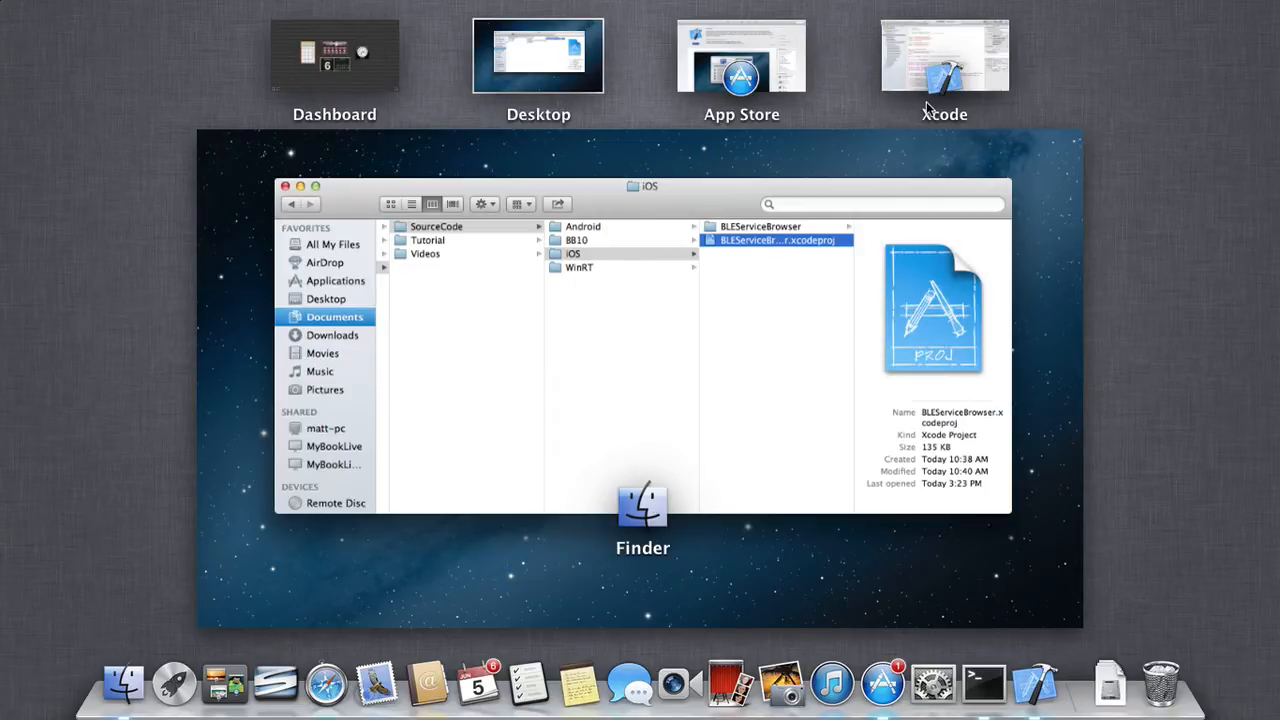
{"action": "mouse_move", "coordinate": [760, 62]}
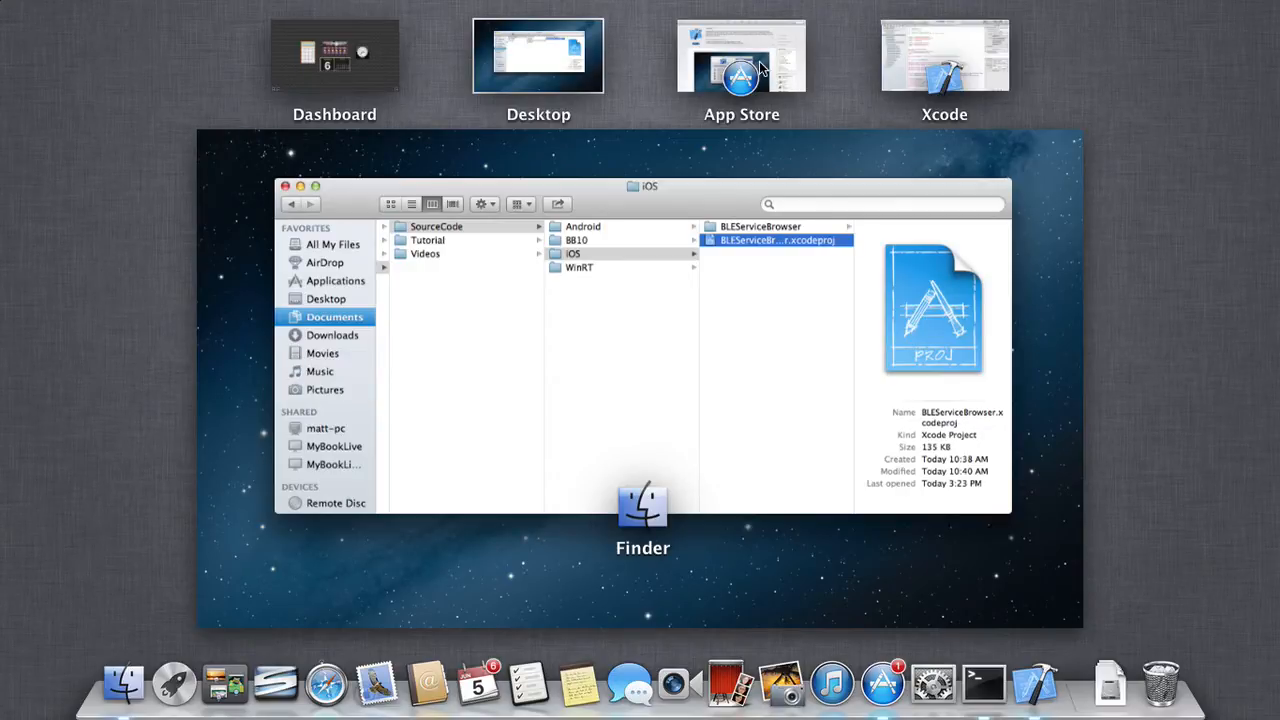
Open BLEServiceBrowser.xcodeproj from the iOS source code folder into Xcode
{"action": "left_click", "coordinate": [740, 52]}
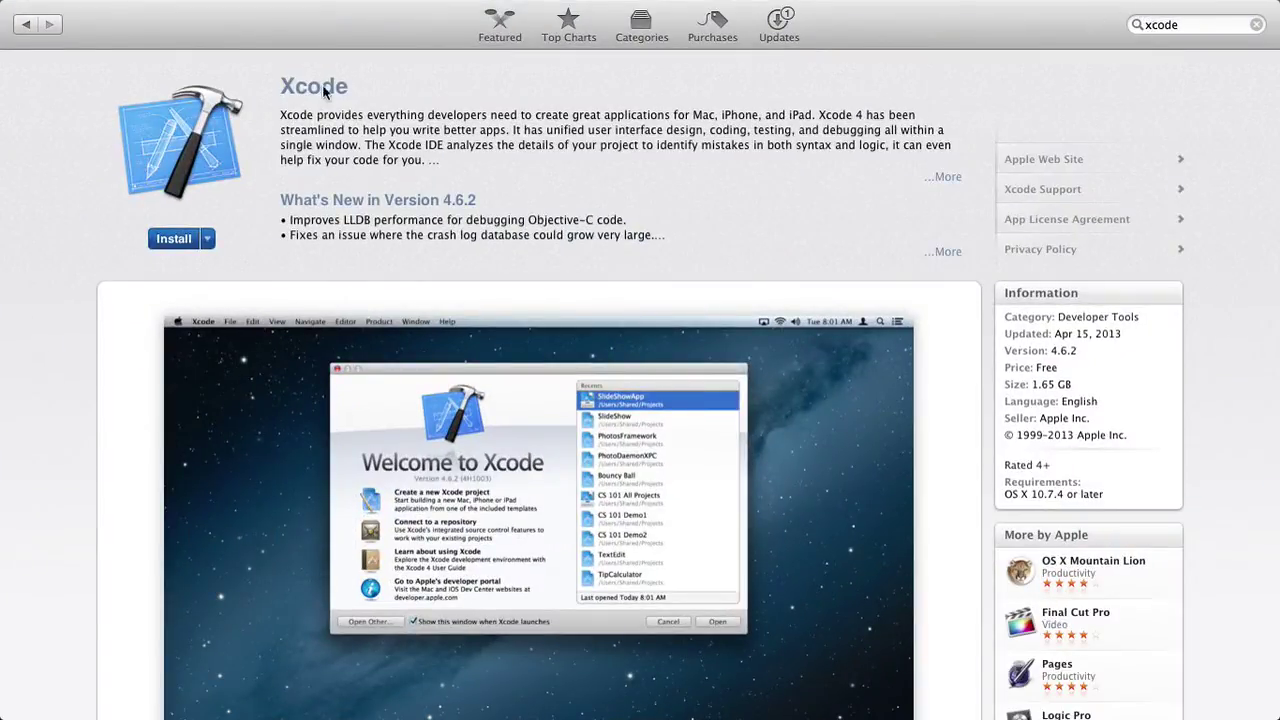
{"action": "mouse_move", "coordinate": [180, 248]}
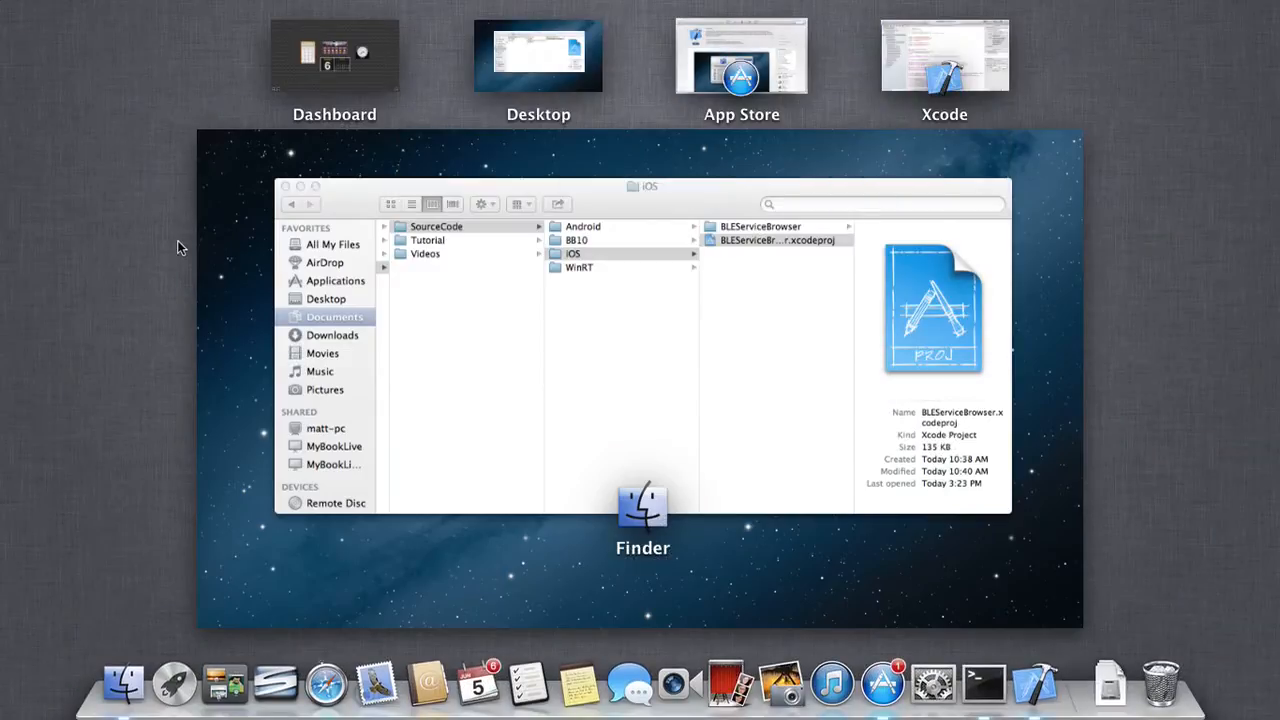
{"action": "mouse_move", "coordinate": [570, 24]}
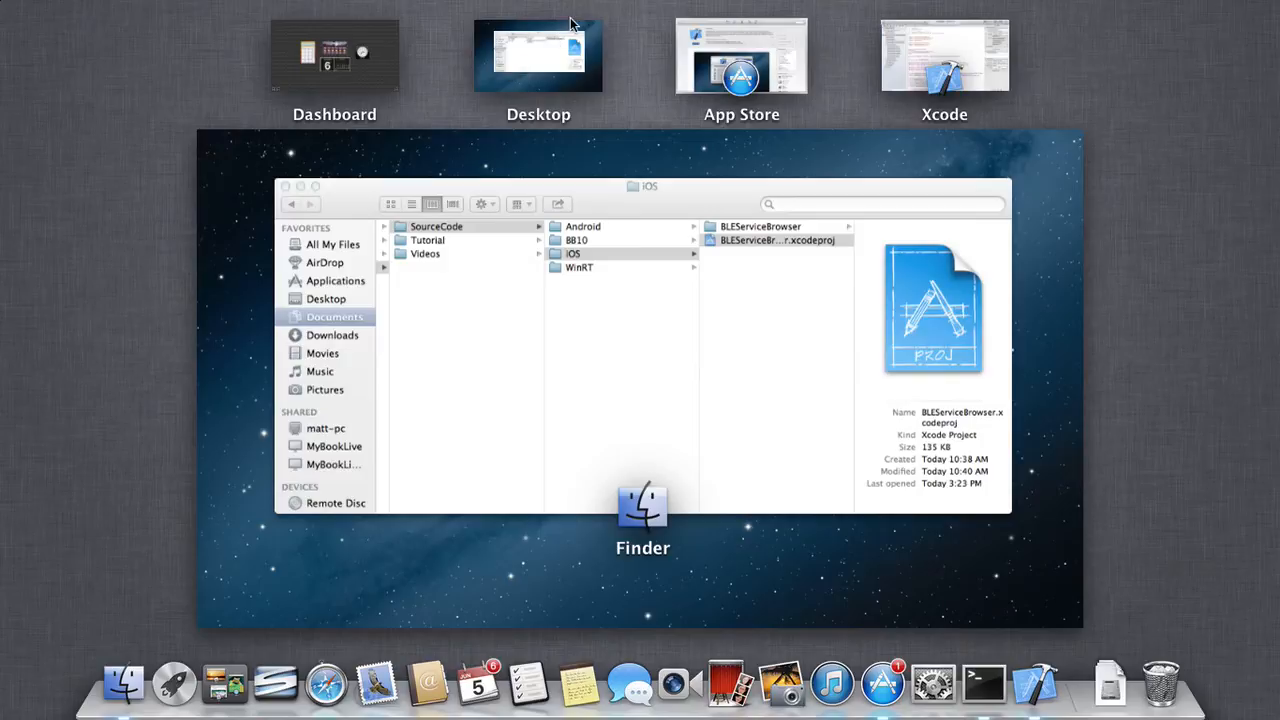
{"action": "mouse_move", "coordinate": [568, 52]}
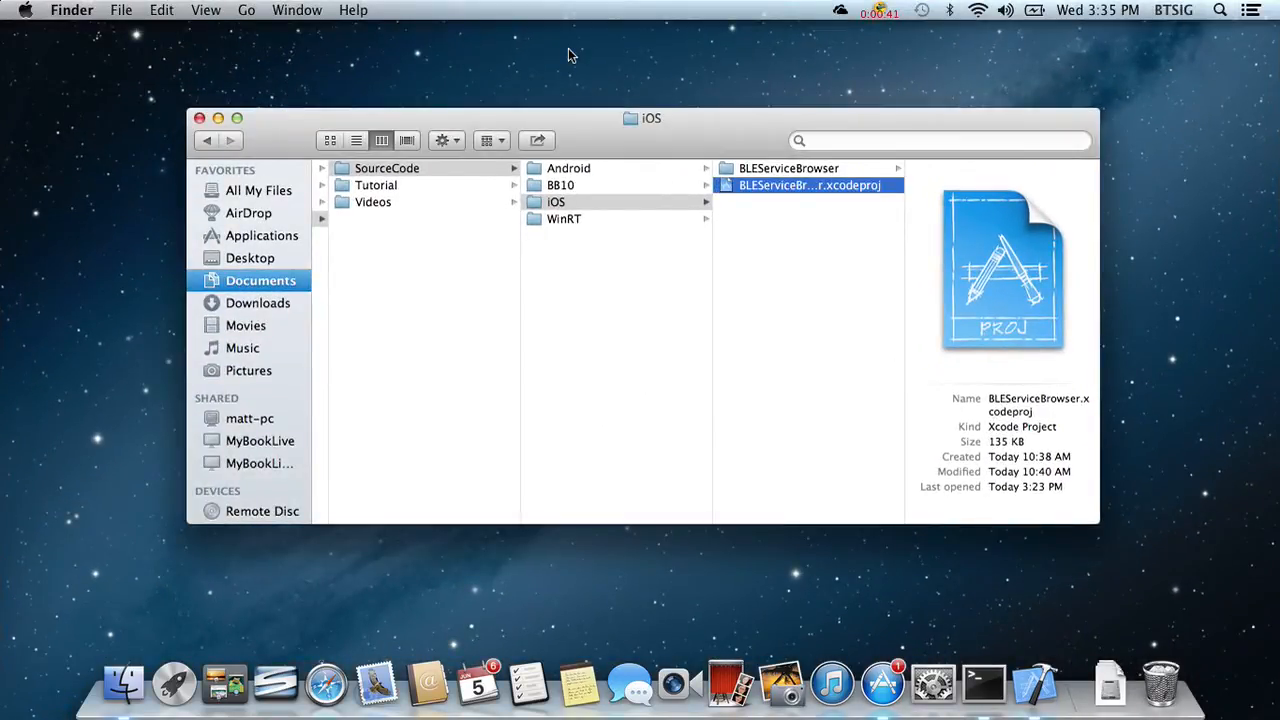
{"action": "mouse_move", "coordinate": [400, 258]}
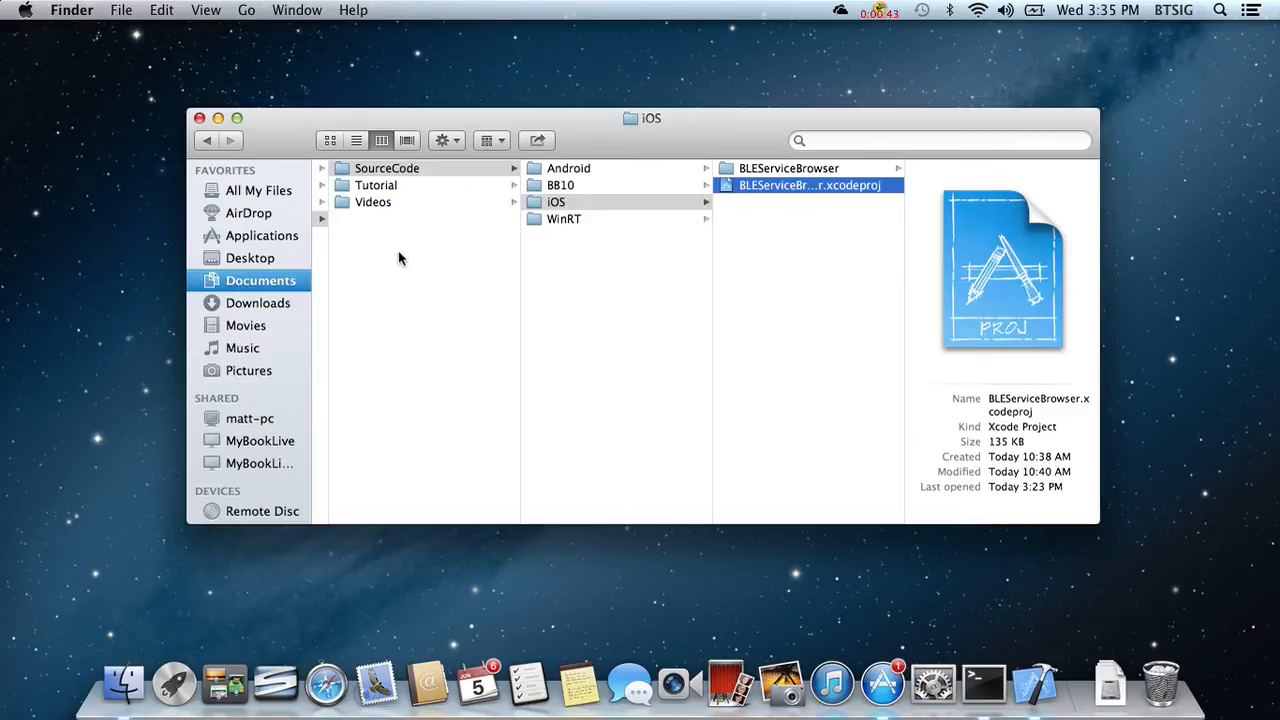
{"action": "mouse_move", "coordinate": [560, 218]}
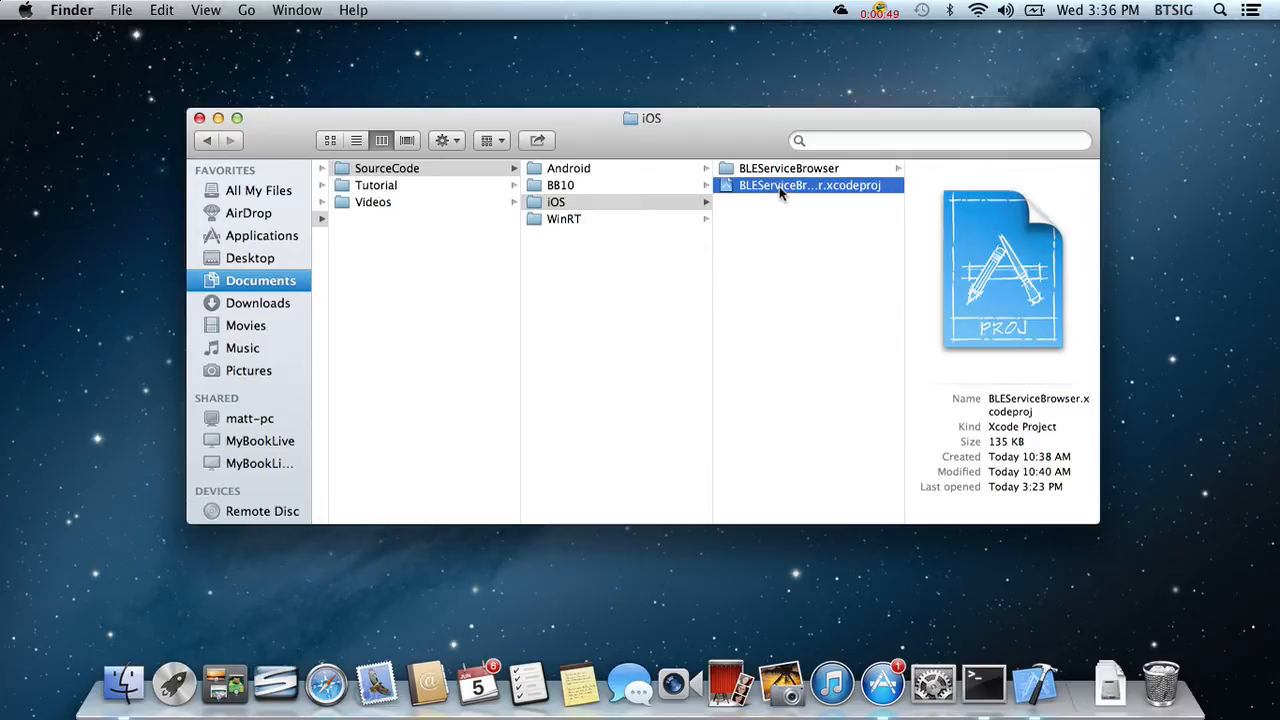
{"action": "double_click", "coordinate": [810, 184]}
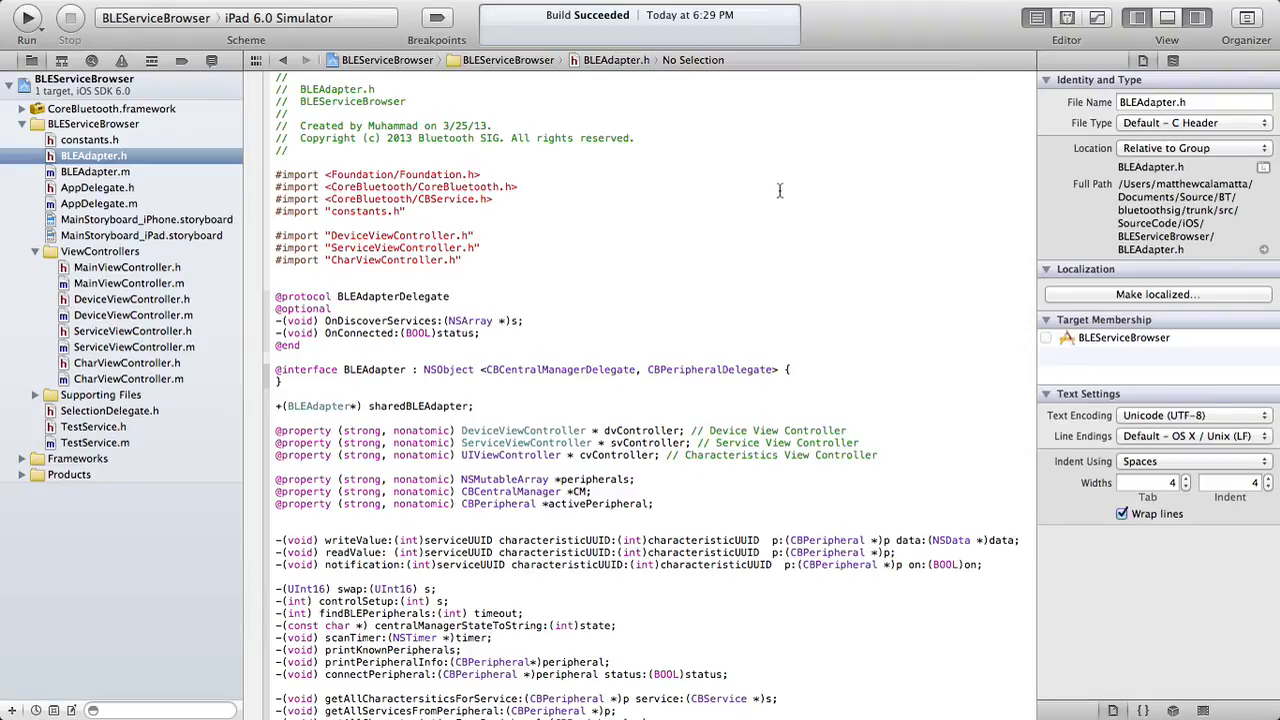
{"action": "mouse_move", "coordinate": [964, 172]}
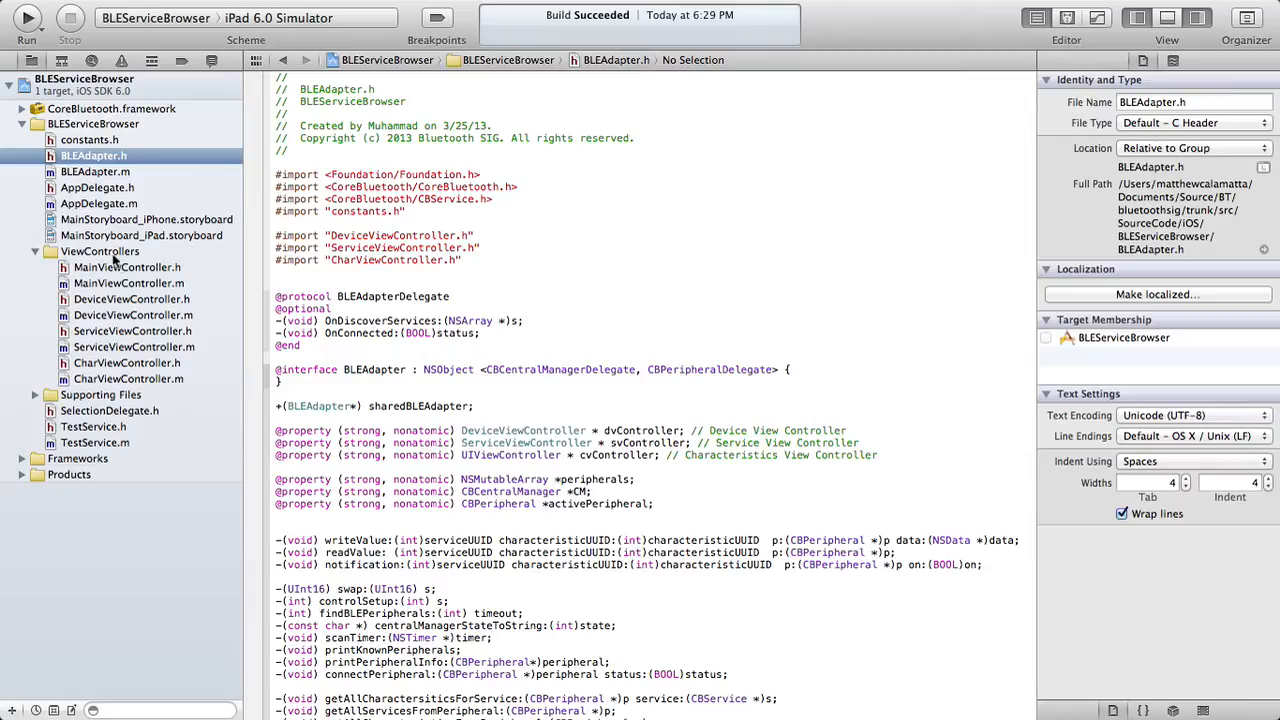
{"action": "mouse_move", "coordinate": [96, 136]}
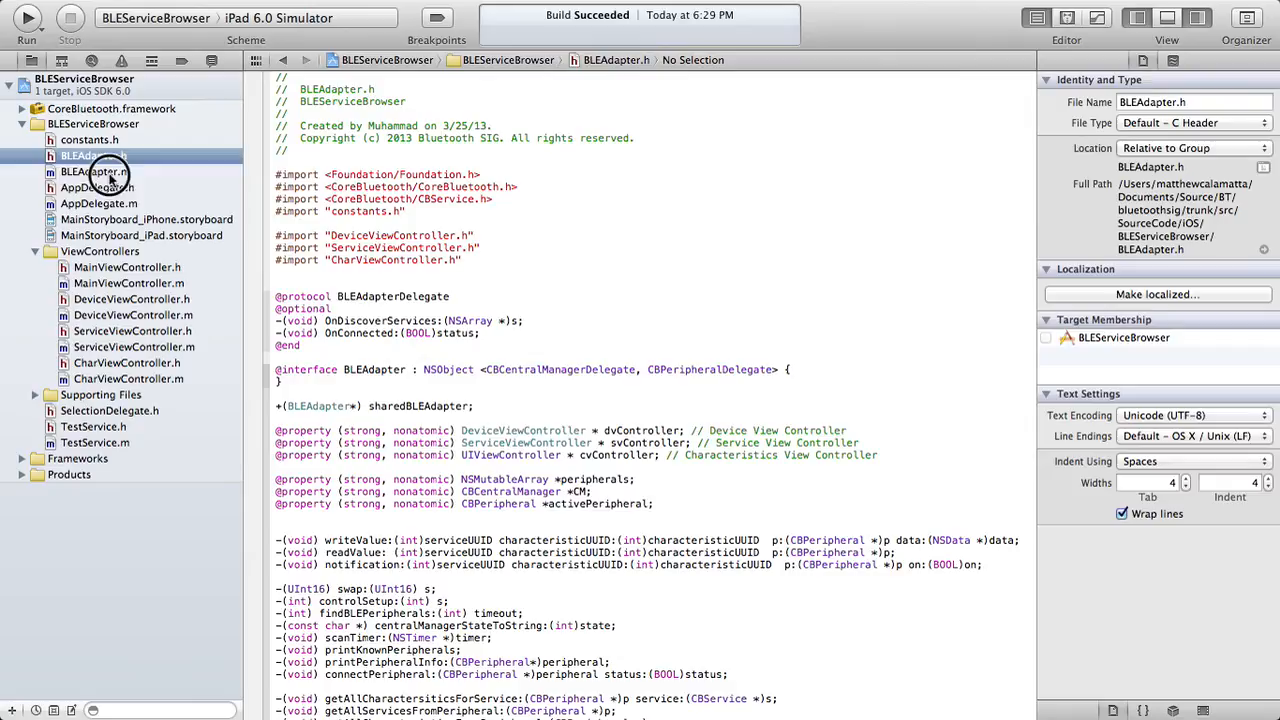
Show BLEAdapter.m with its findBLEPeripherals and connectPeripheral methods in the editor
{"action": "left_click", "coordinate": [88, 170]}
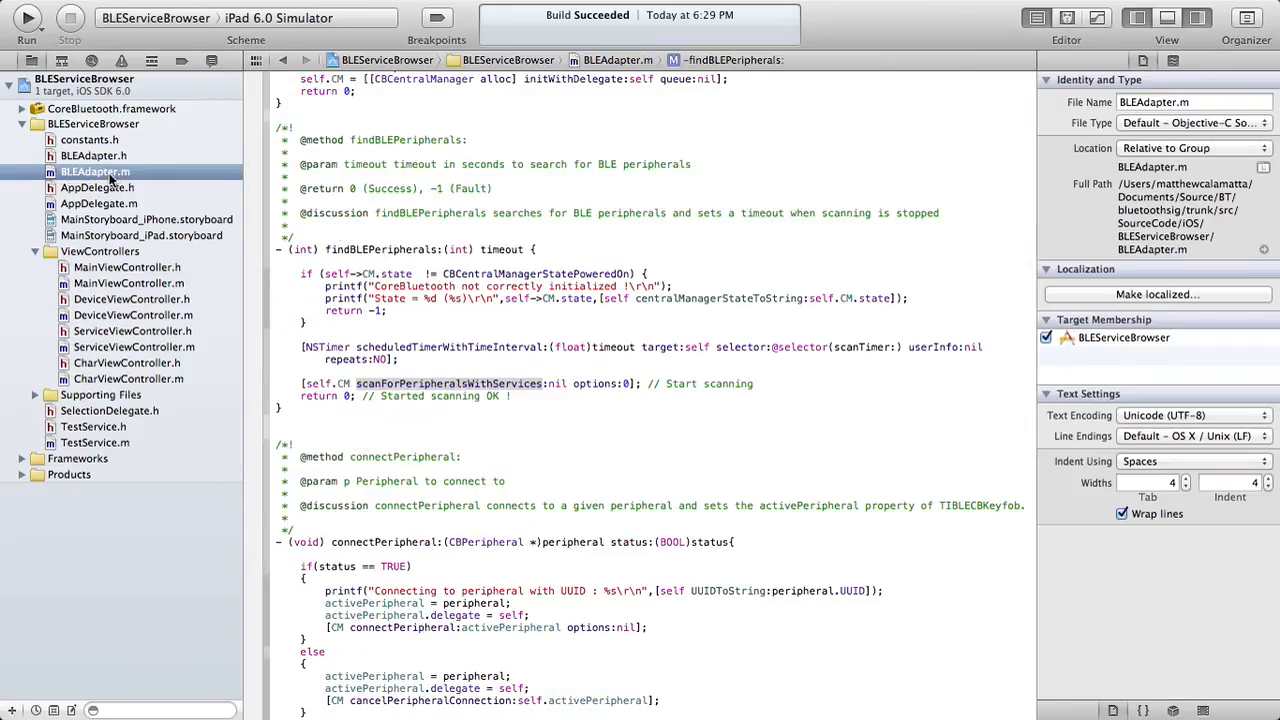